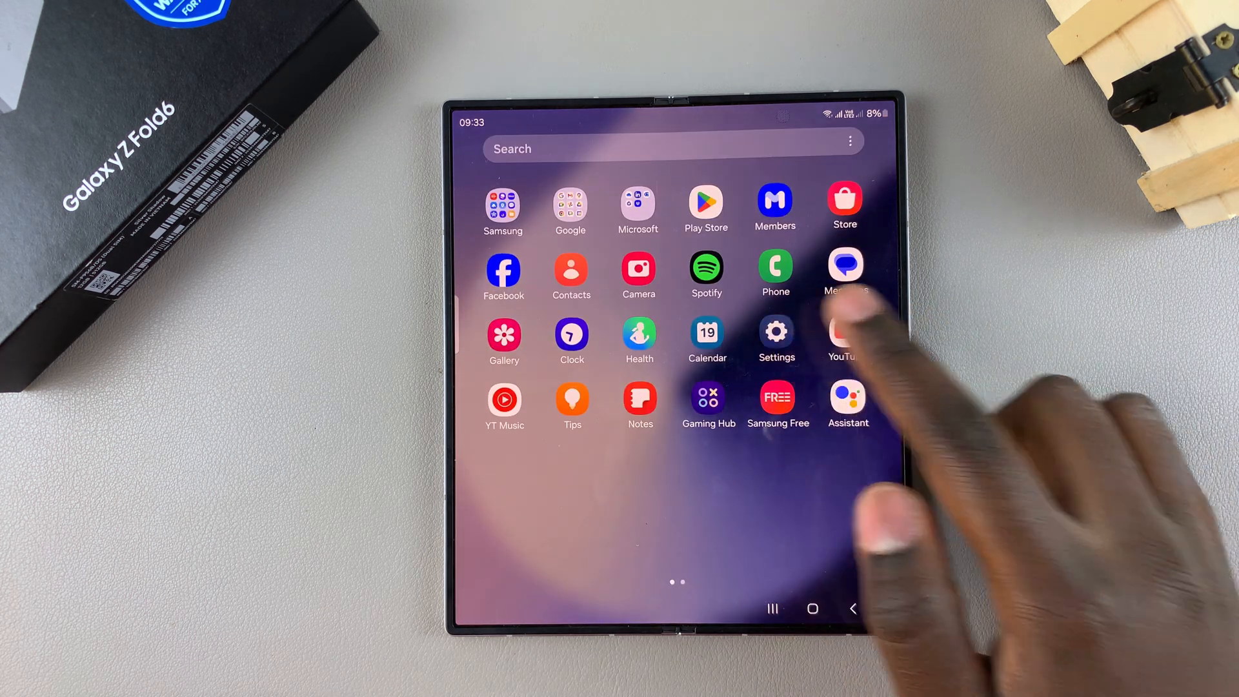
Step: Open Settings and go to Modes and Routines to reach the Sleep mode
left_click(776, 331)
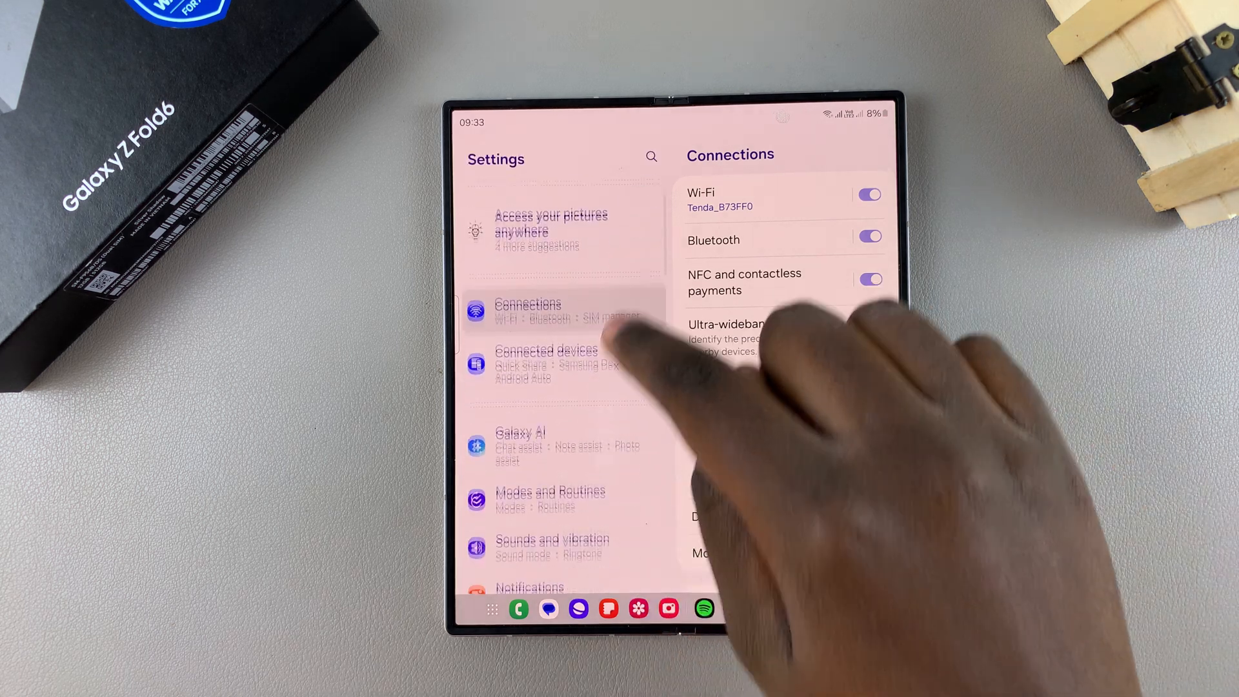
scroll("down", 3)
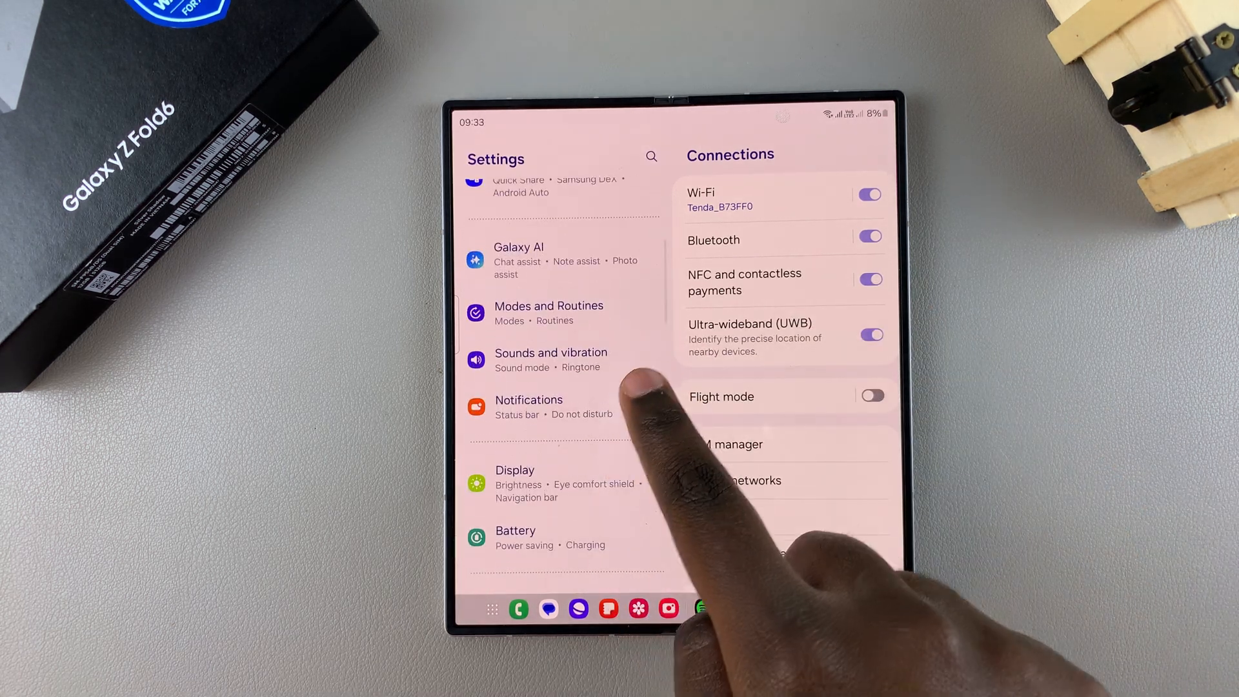
left_click(549, 312)
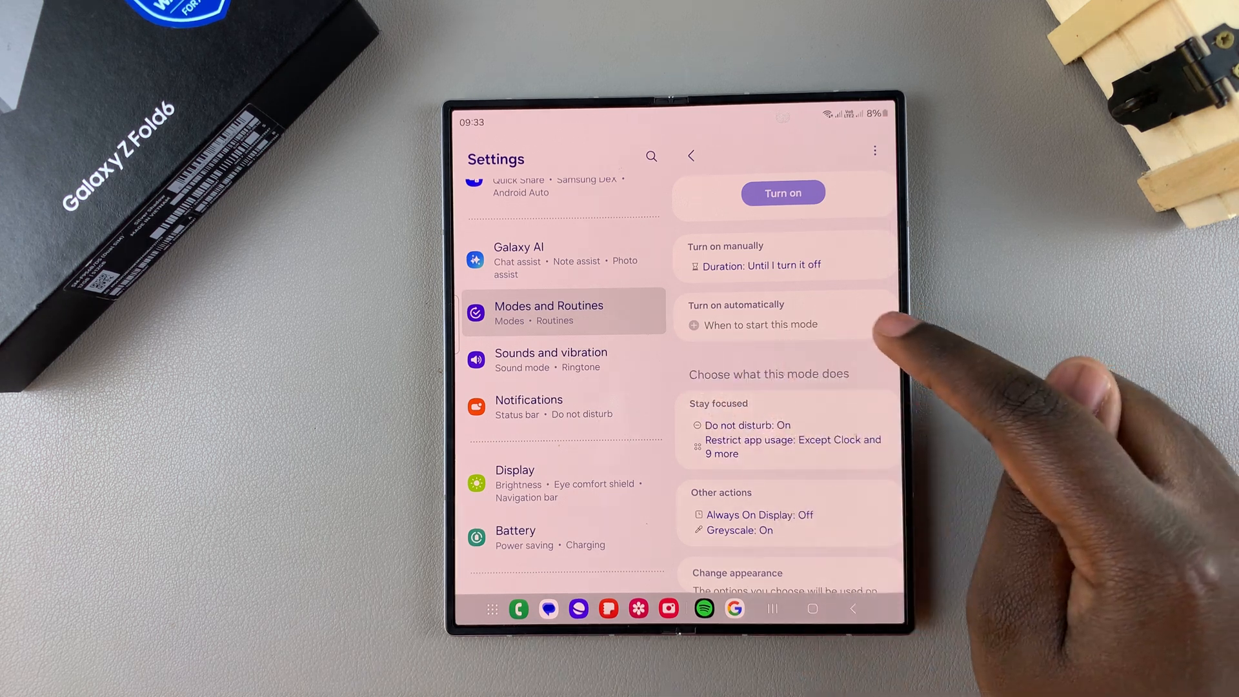
Step: Add Sleep schedule under Turn on automatically, showing a 20:10–06:00 schedule editor
left_click(761, 324)
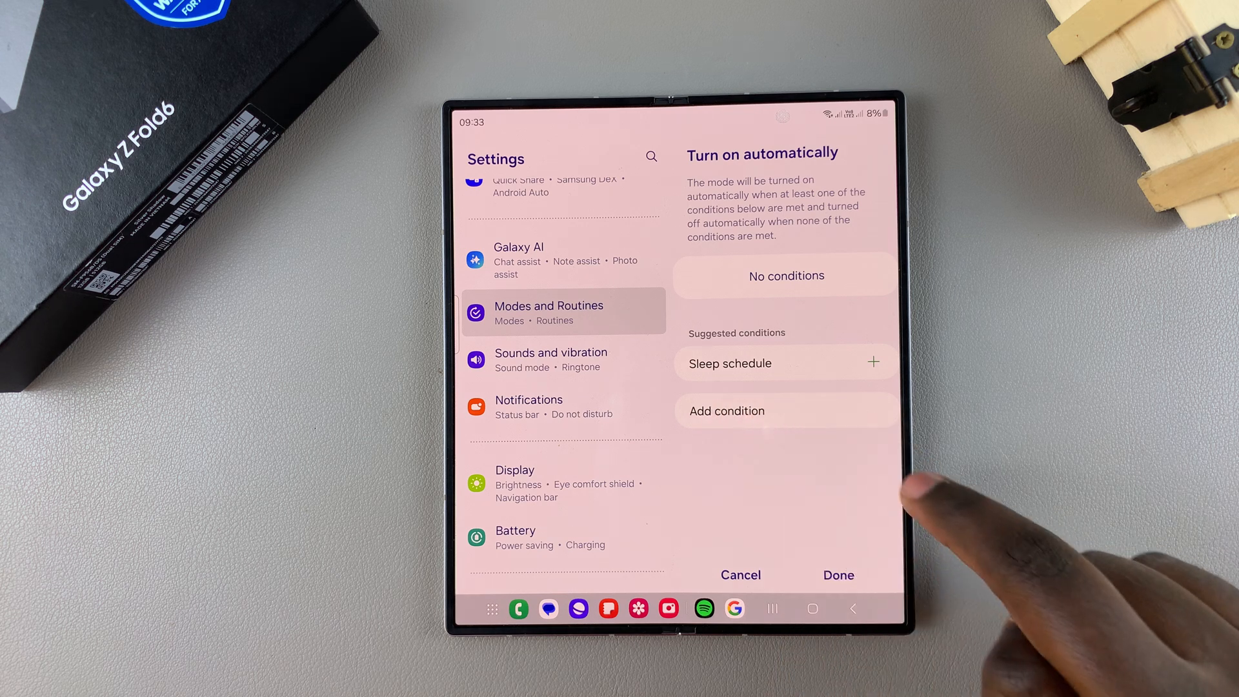
left_click(730, 362)
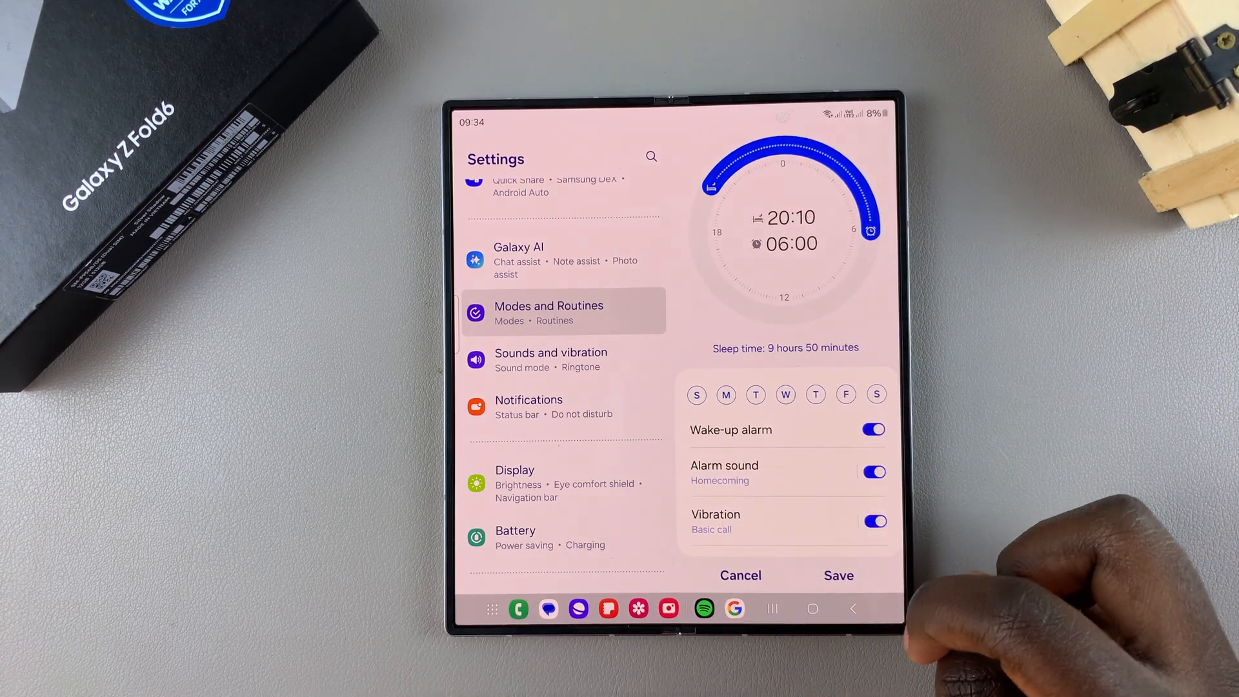
Step: Remove Saturday and Sunday from the 20:10–06:00 schedule, keep the wake-up alarm, and save
left_click(726, 395)
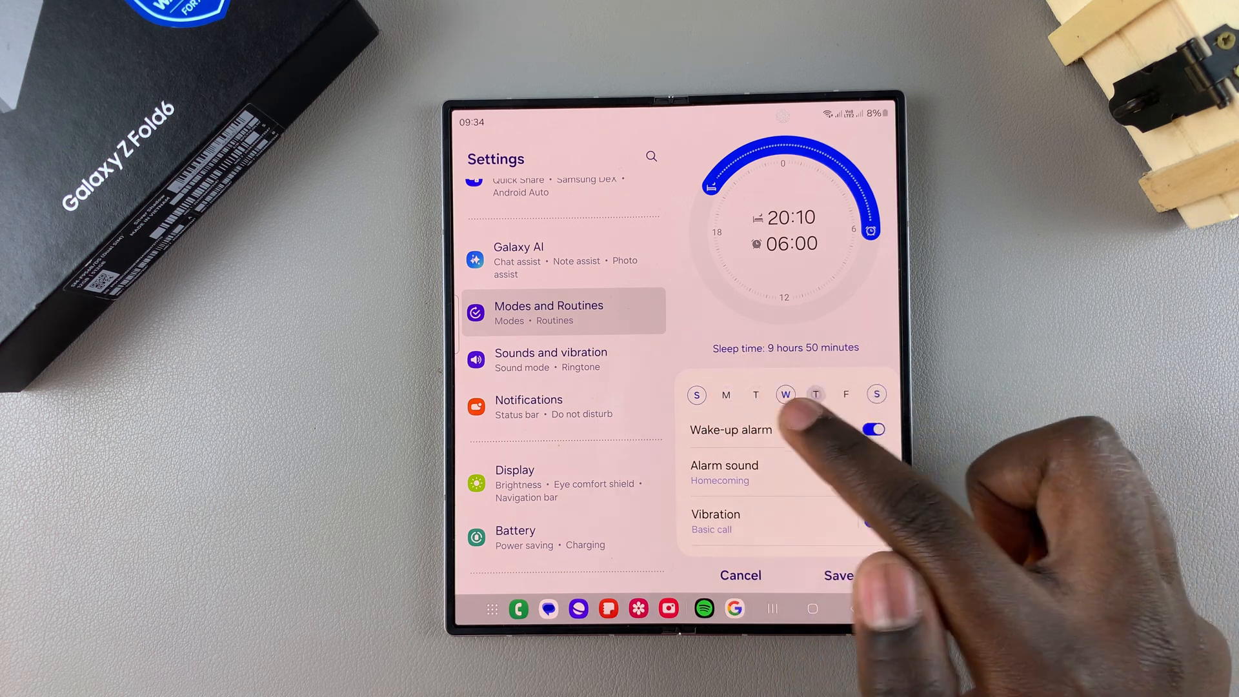
left_click(874, 429)
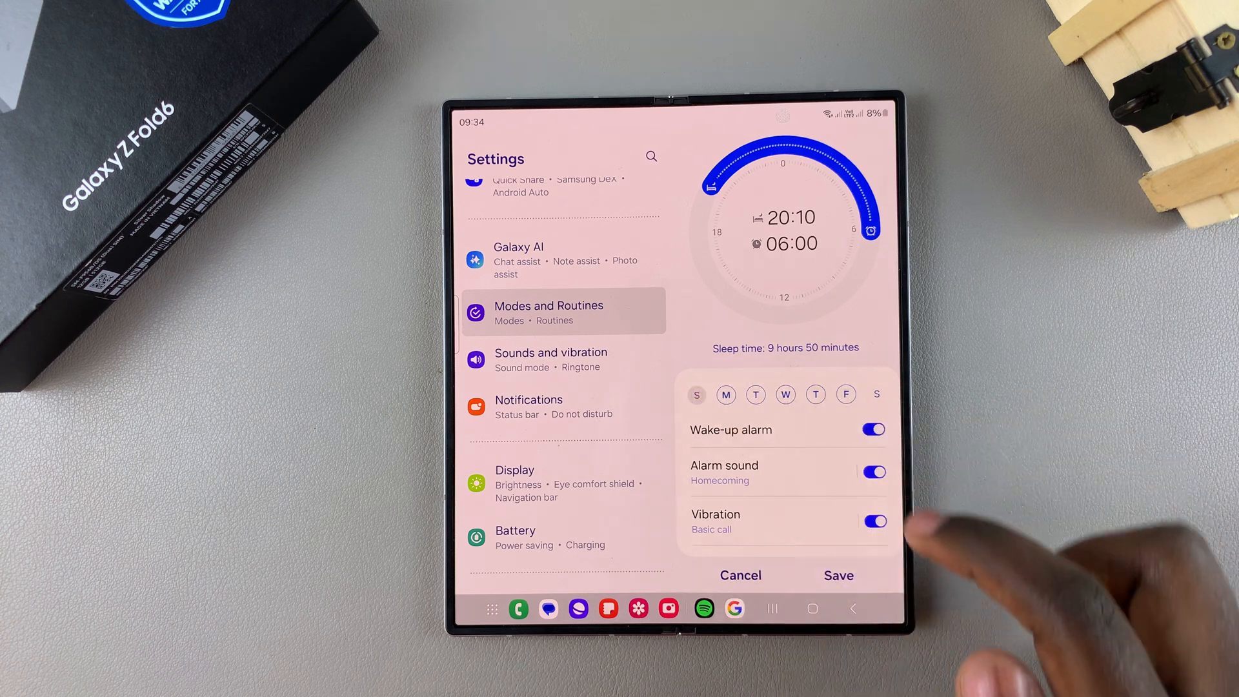
scroll("down", 3)
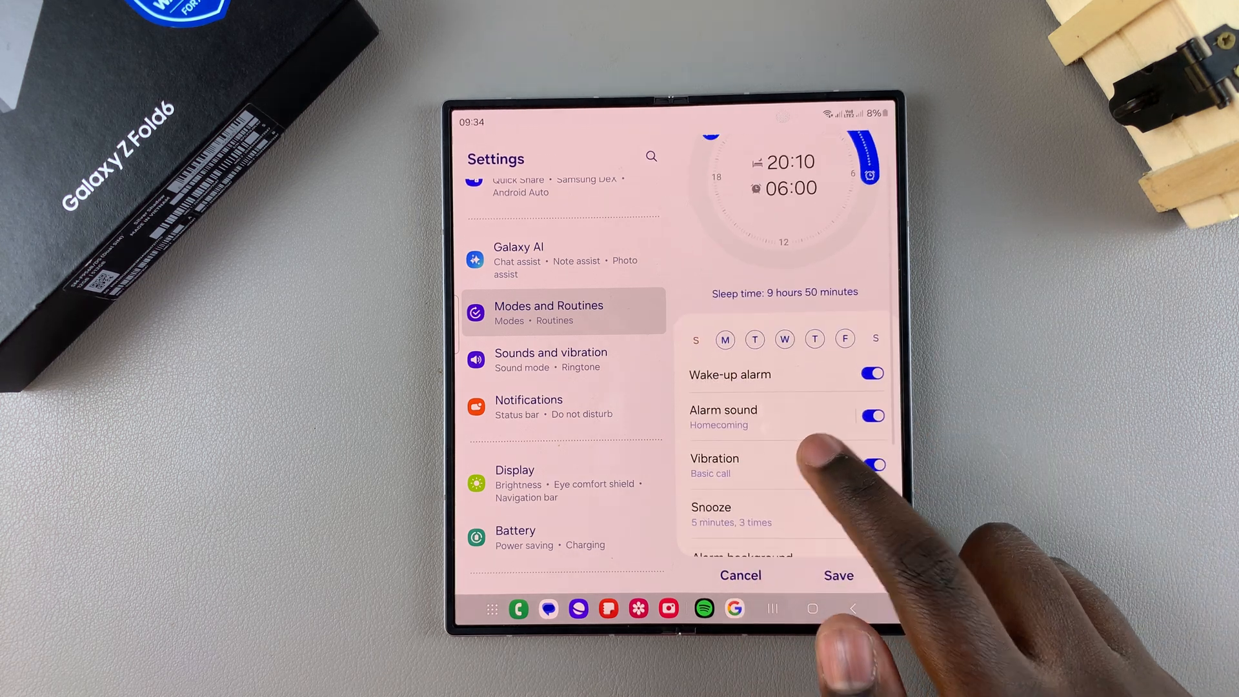
left_click(873, 375)
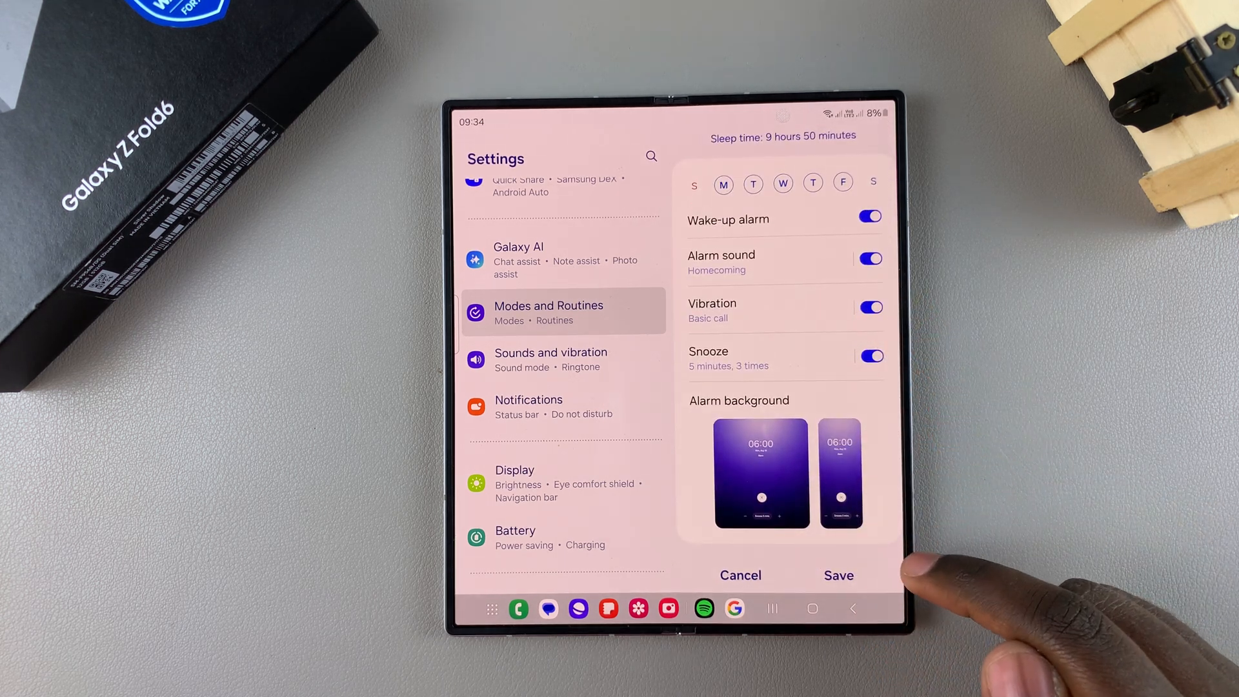
left_click(838, 575)
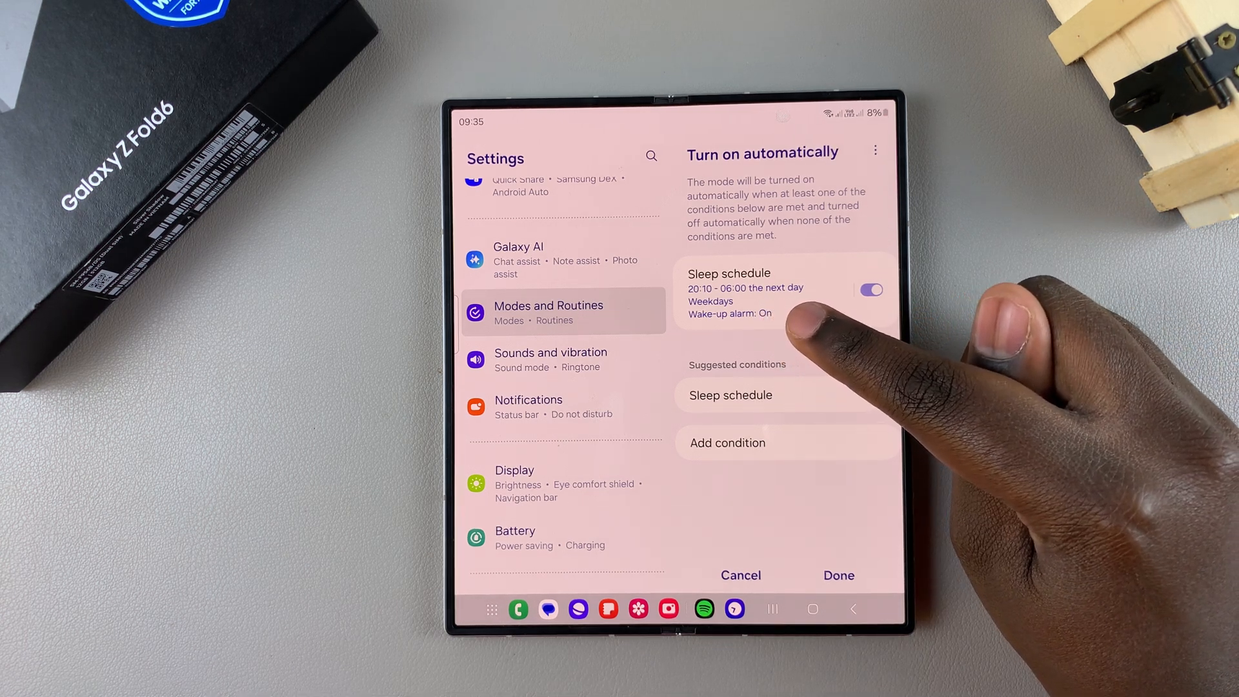
mouse_move(790, 316)
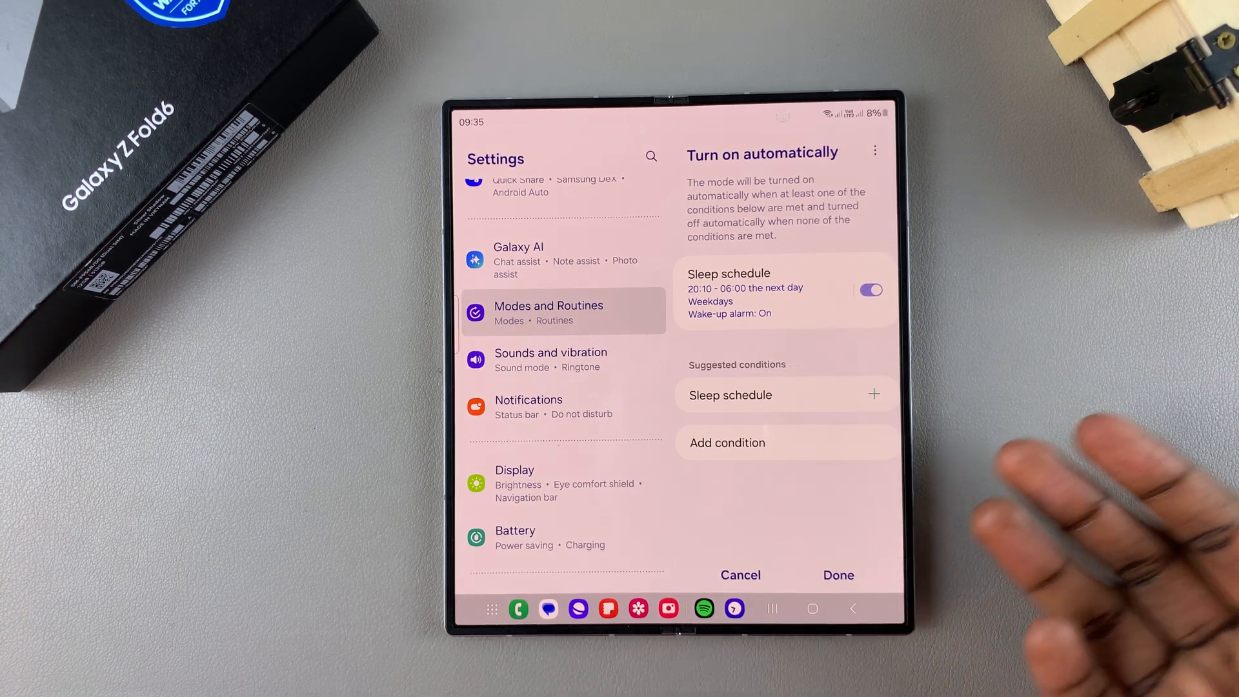
mouse_move(1067, 475)
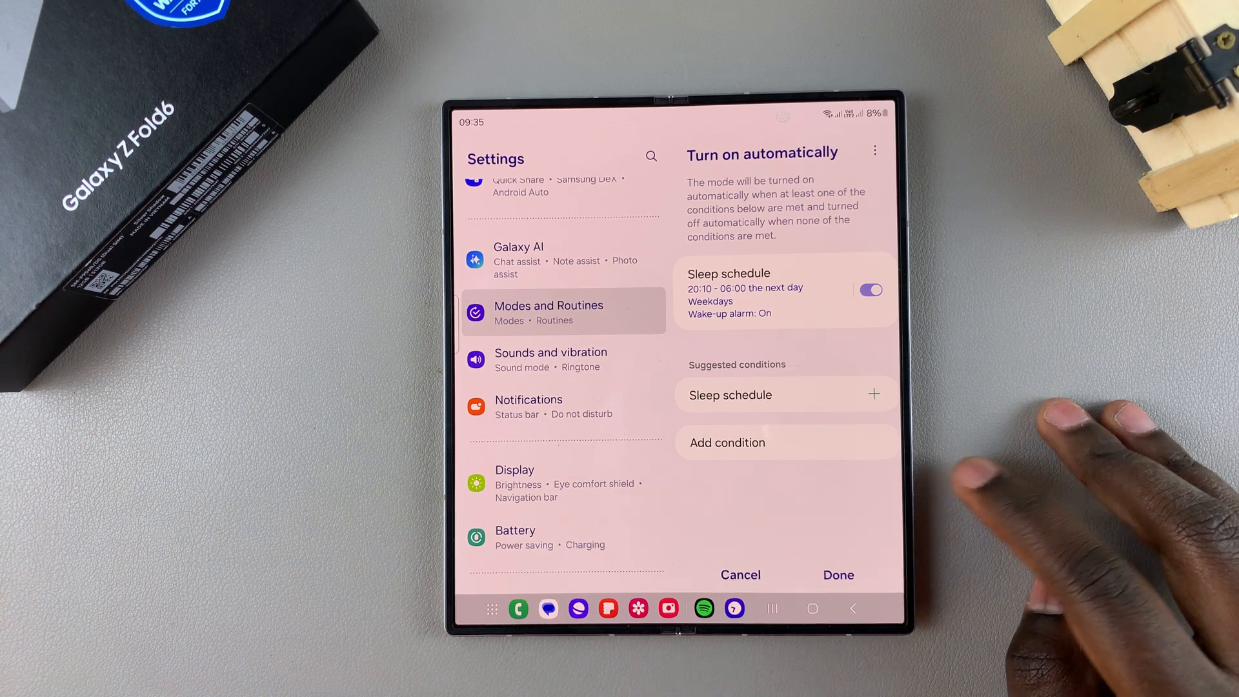
Step: Open the condition picker to add a second turn-on trigger
left_click(726, 441)
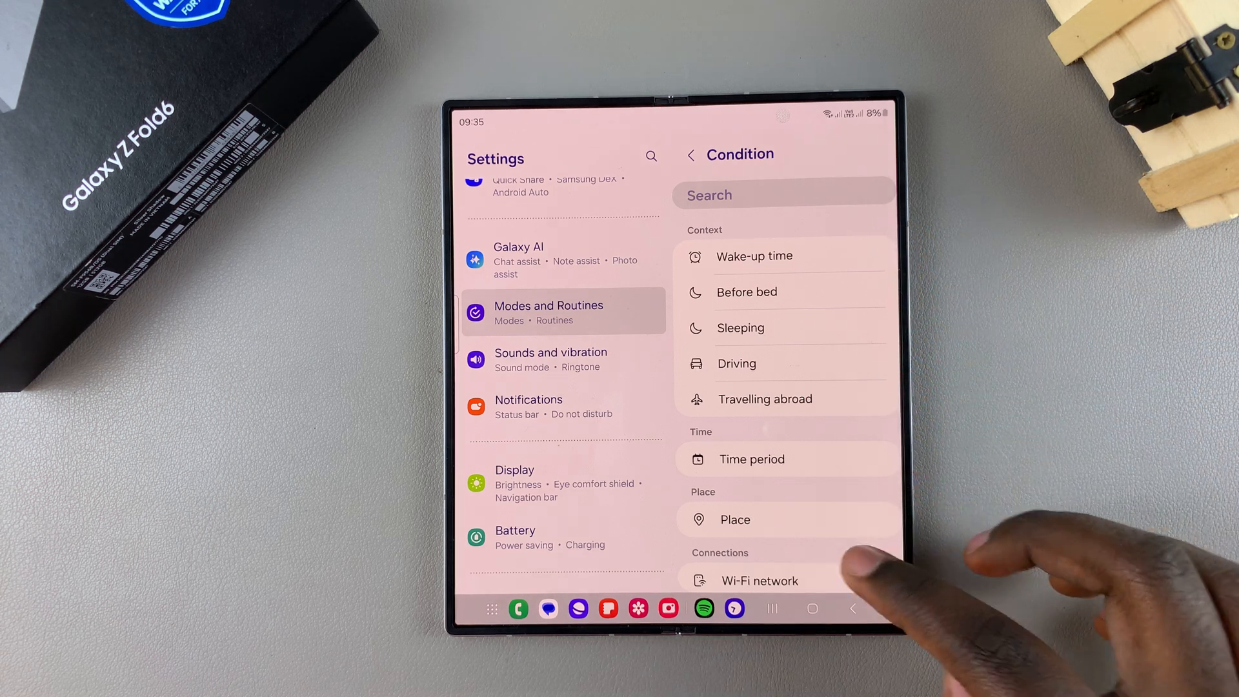
Step: Scroll to the Device section and choose Battery level as the condition
scroll("down", 3)
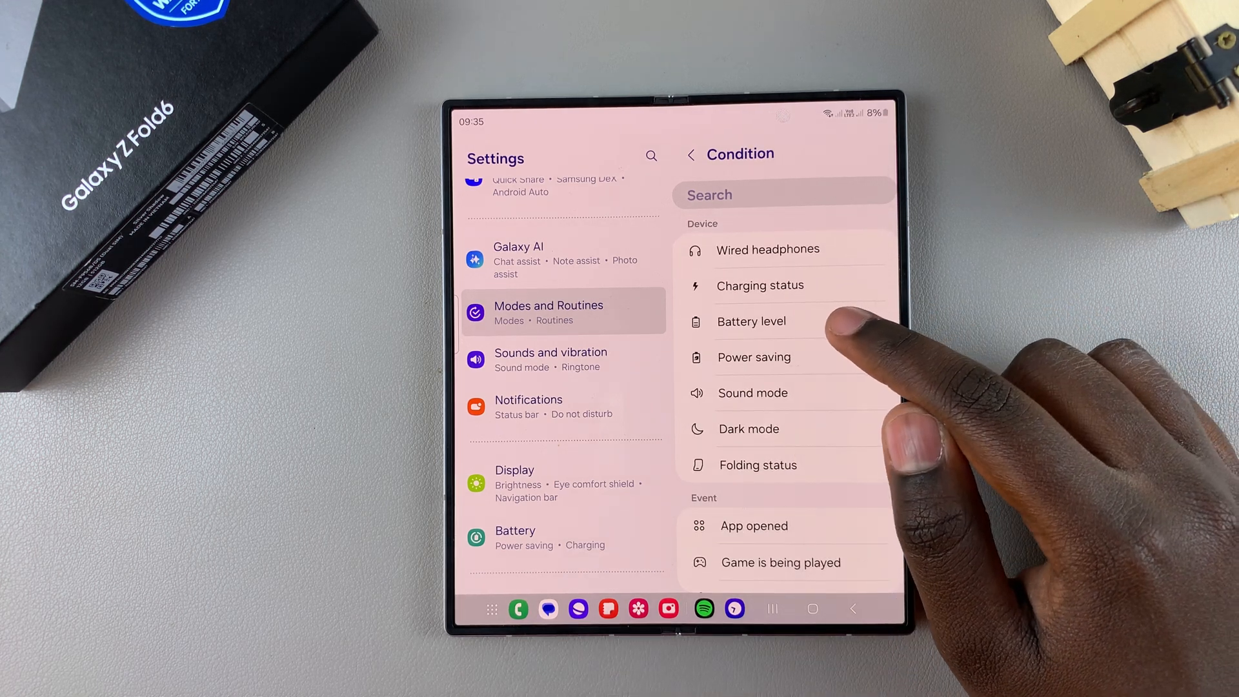
left_click(751, 321)
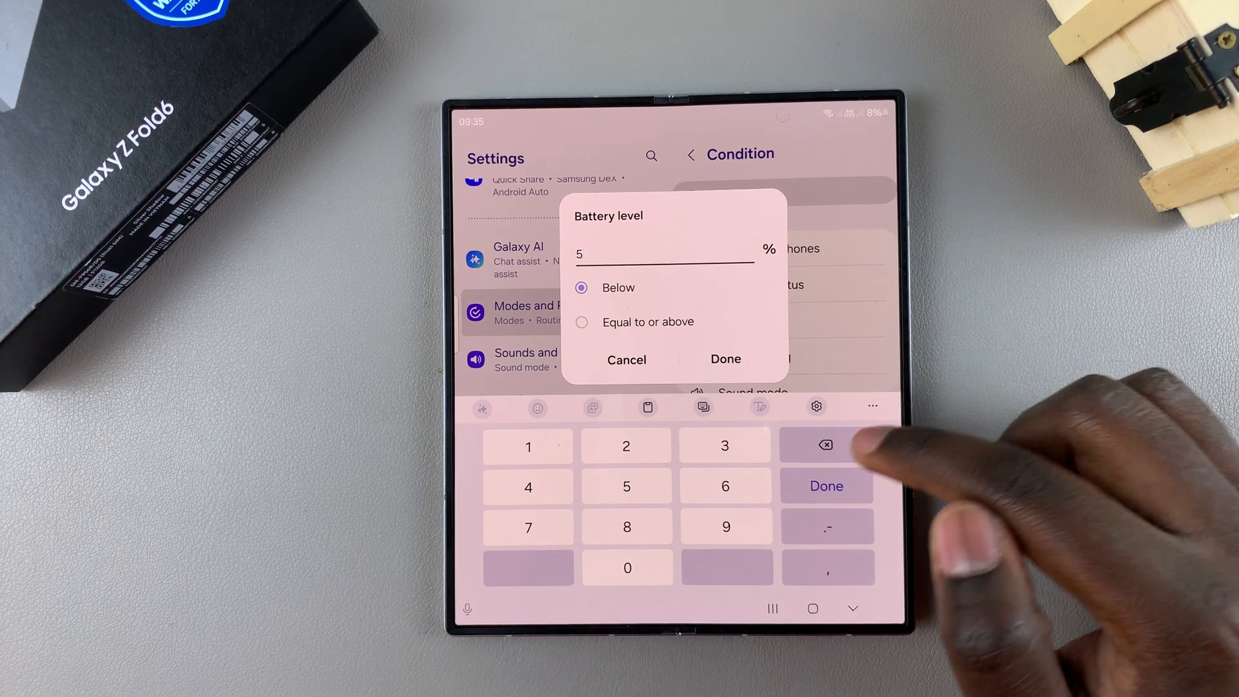
Step: Set the battery level condition to below 40% and confirm it
left_click(824, 444)
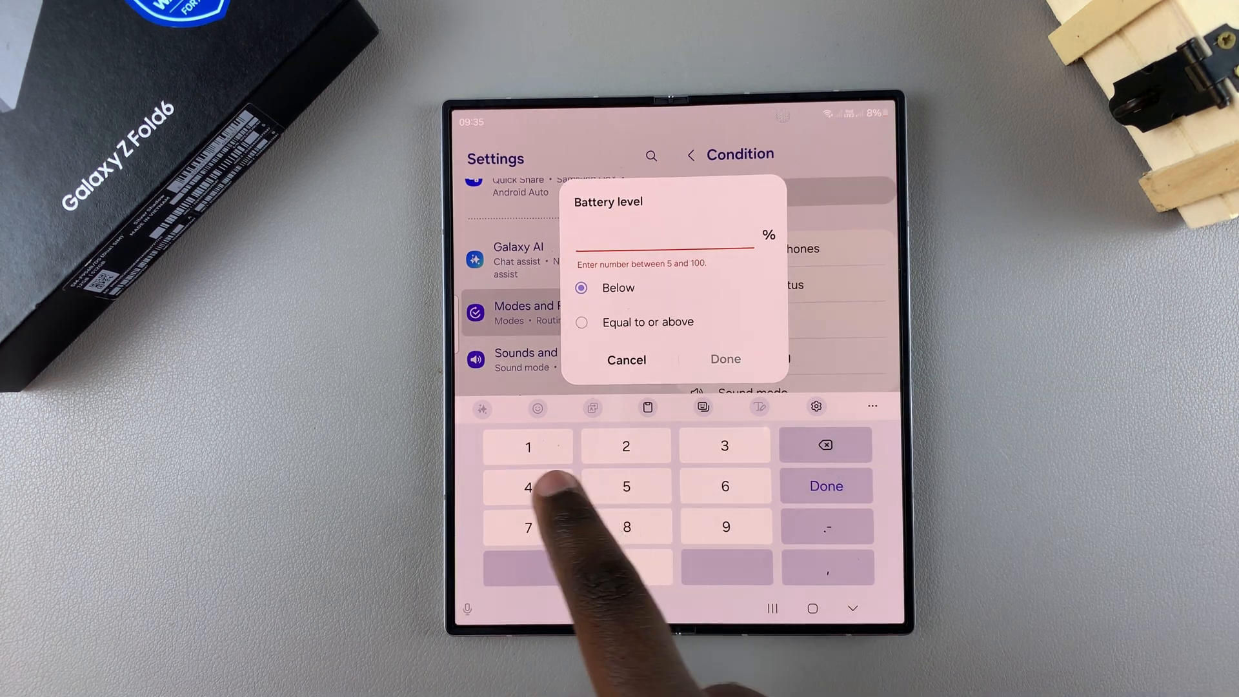
type("40")
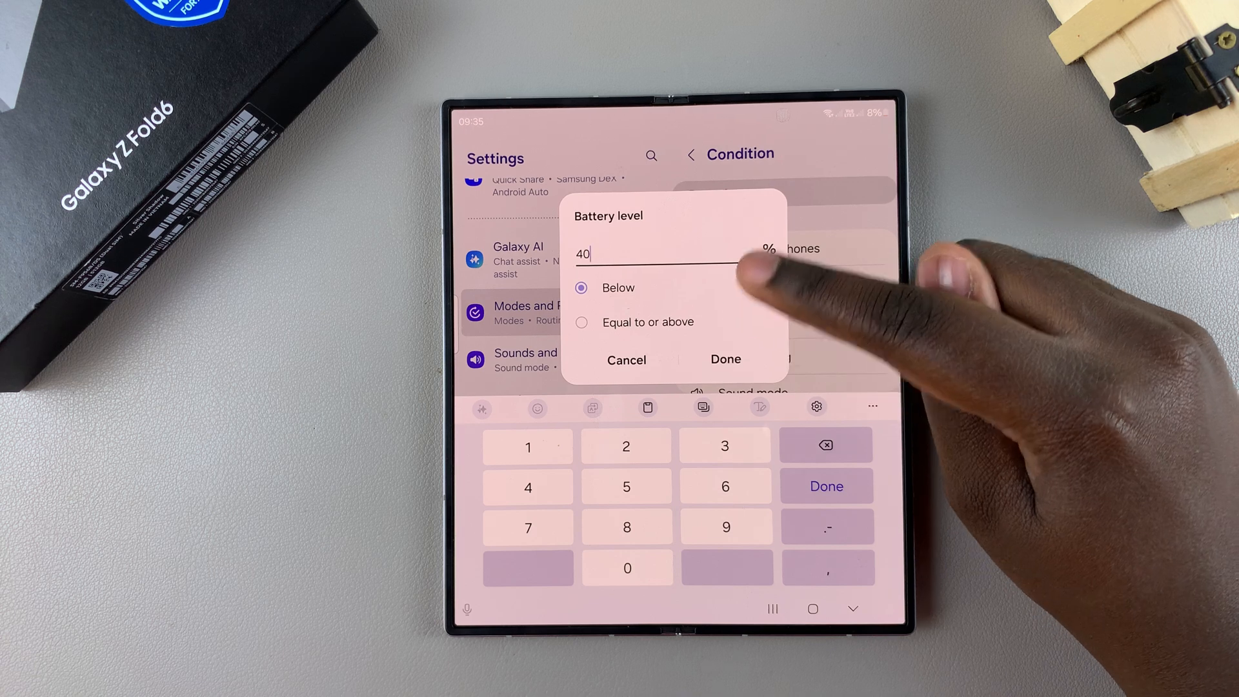
left_click(725, 359)
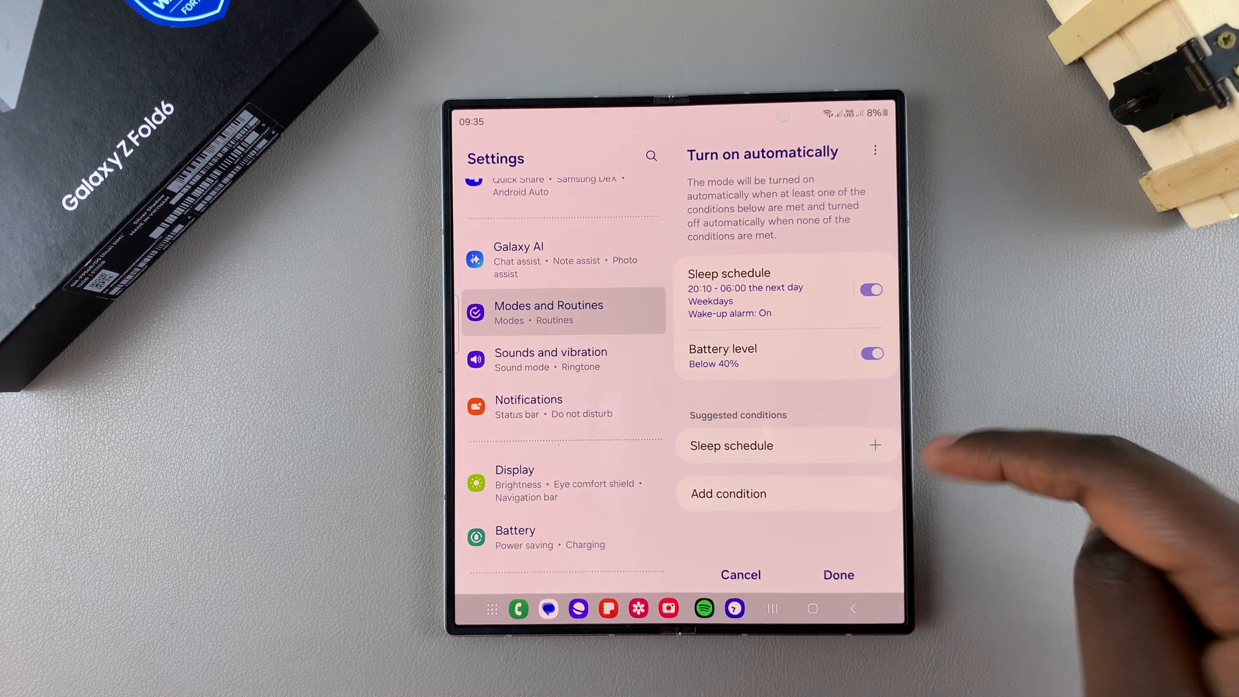
left_click(870, 353)
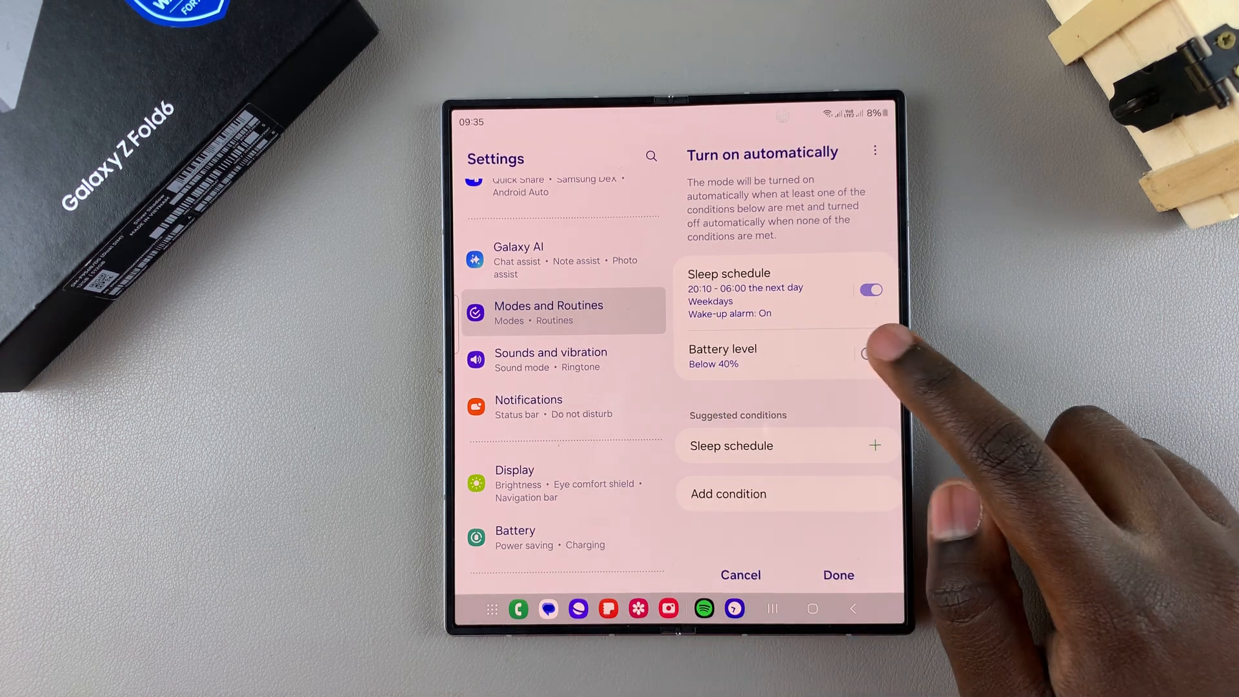
left_click(870, 353)
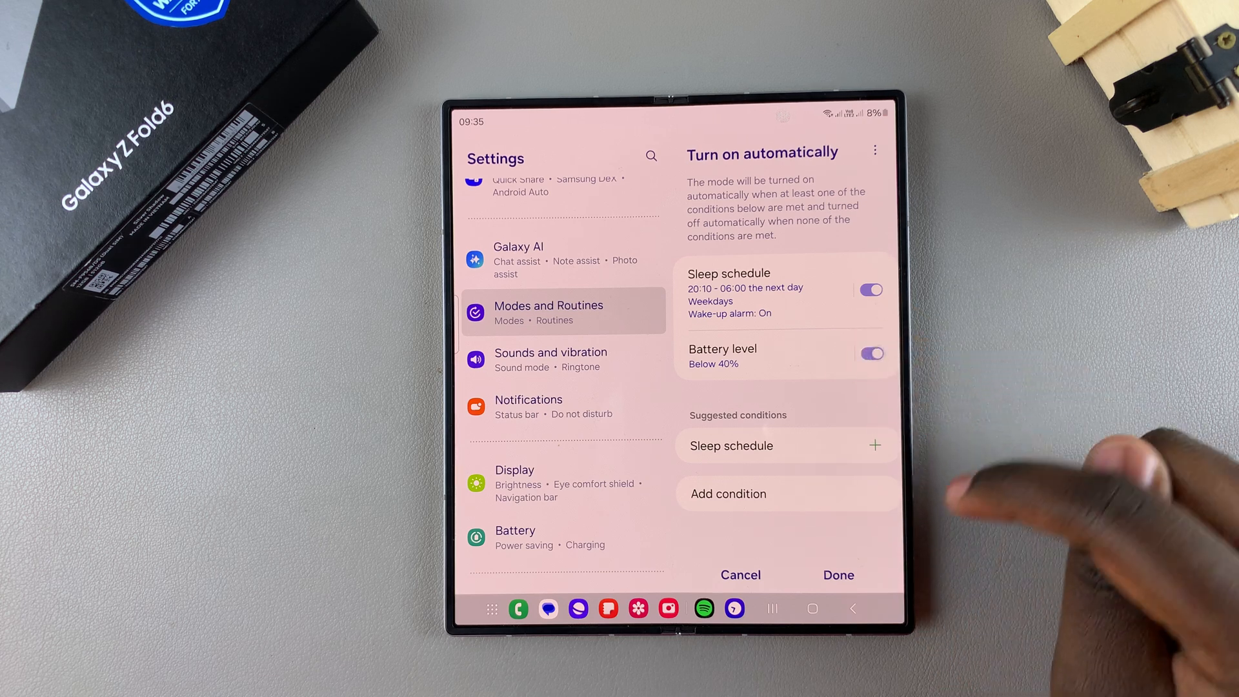
left_click(728, 493)
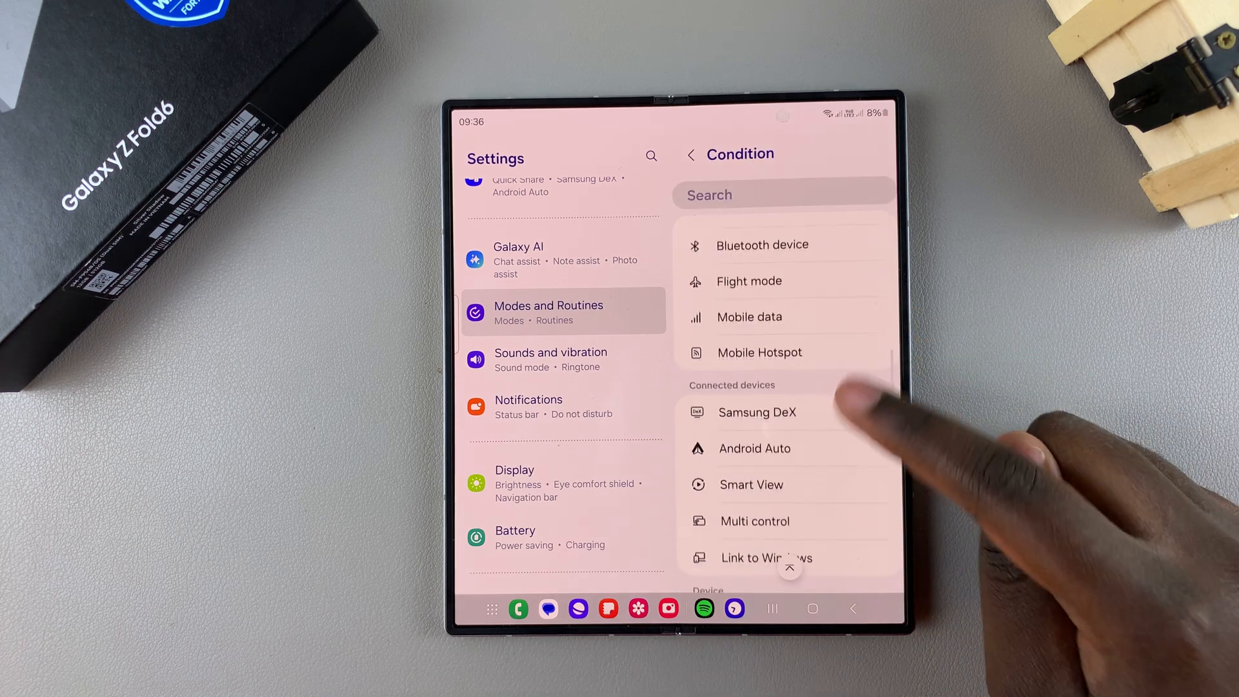
scroll("down", 3)
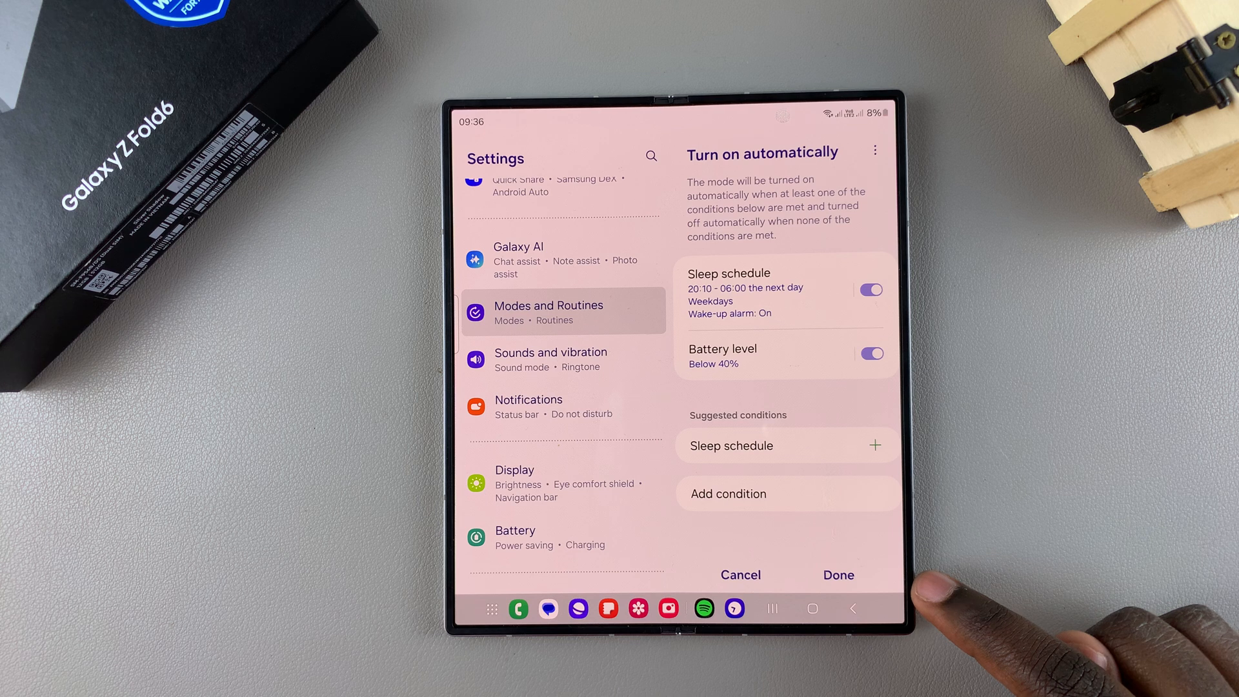
Step: Confirm both turn-on conditions, sleep schedule and battery below 40%, then go home
left_click(839, 574)
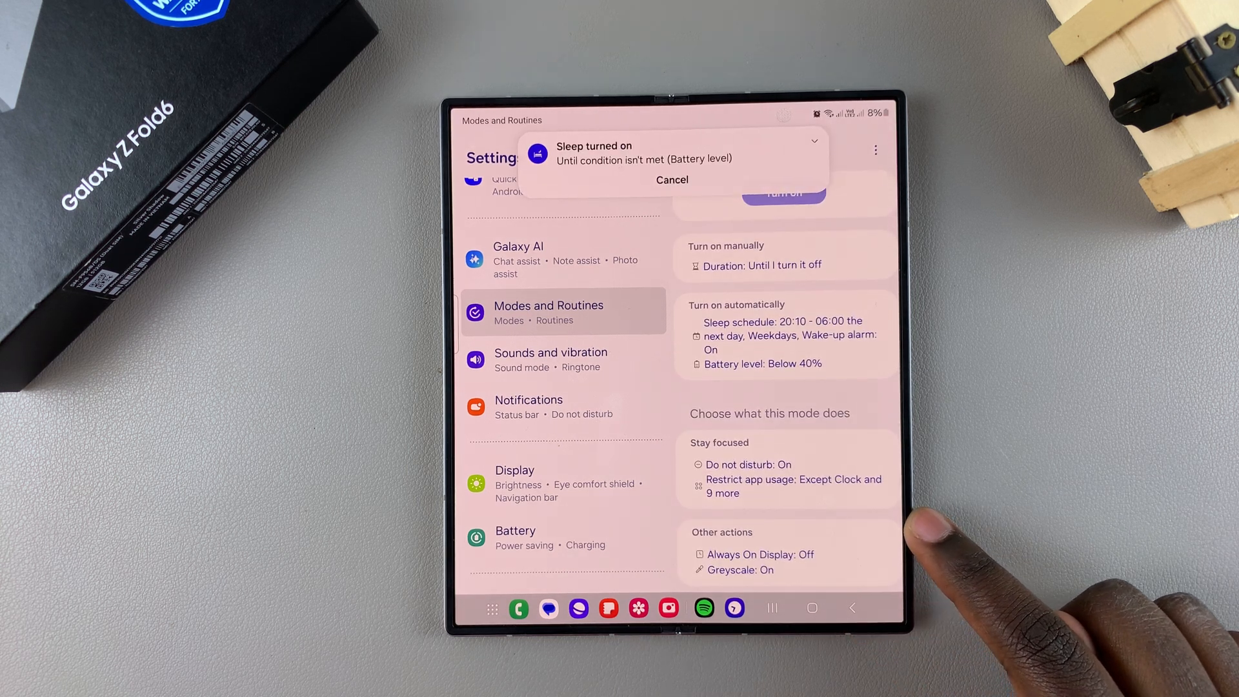
left_click(812, 607)
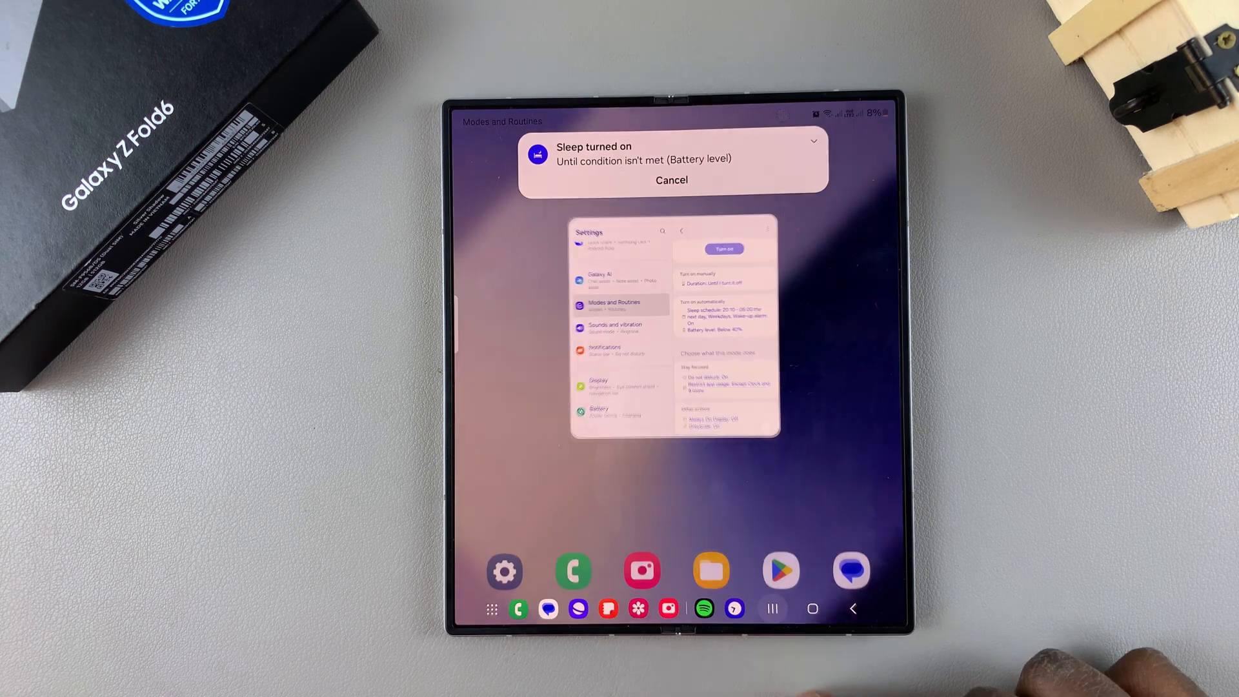